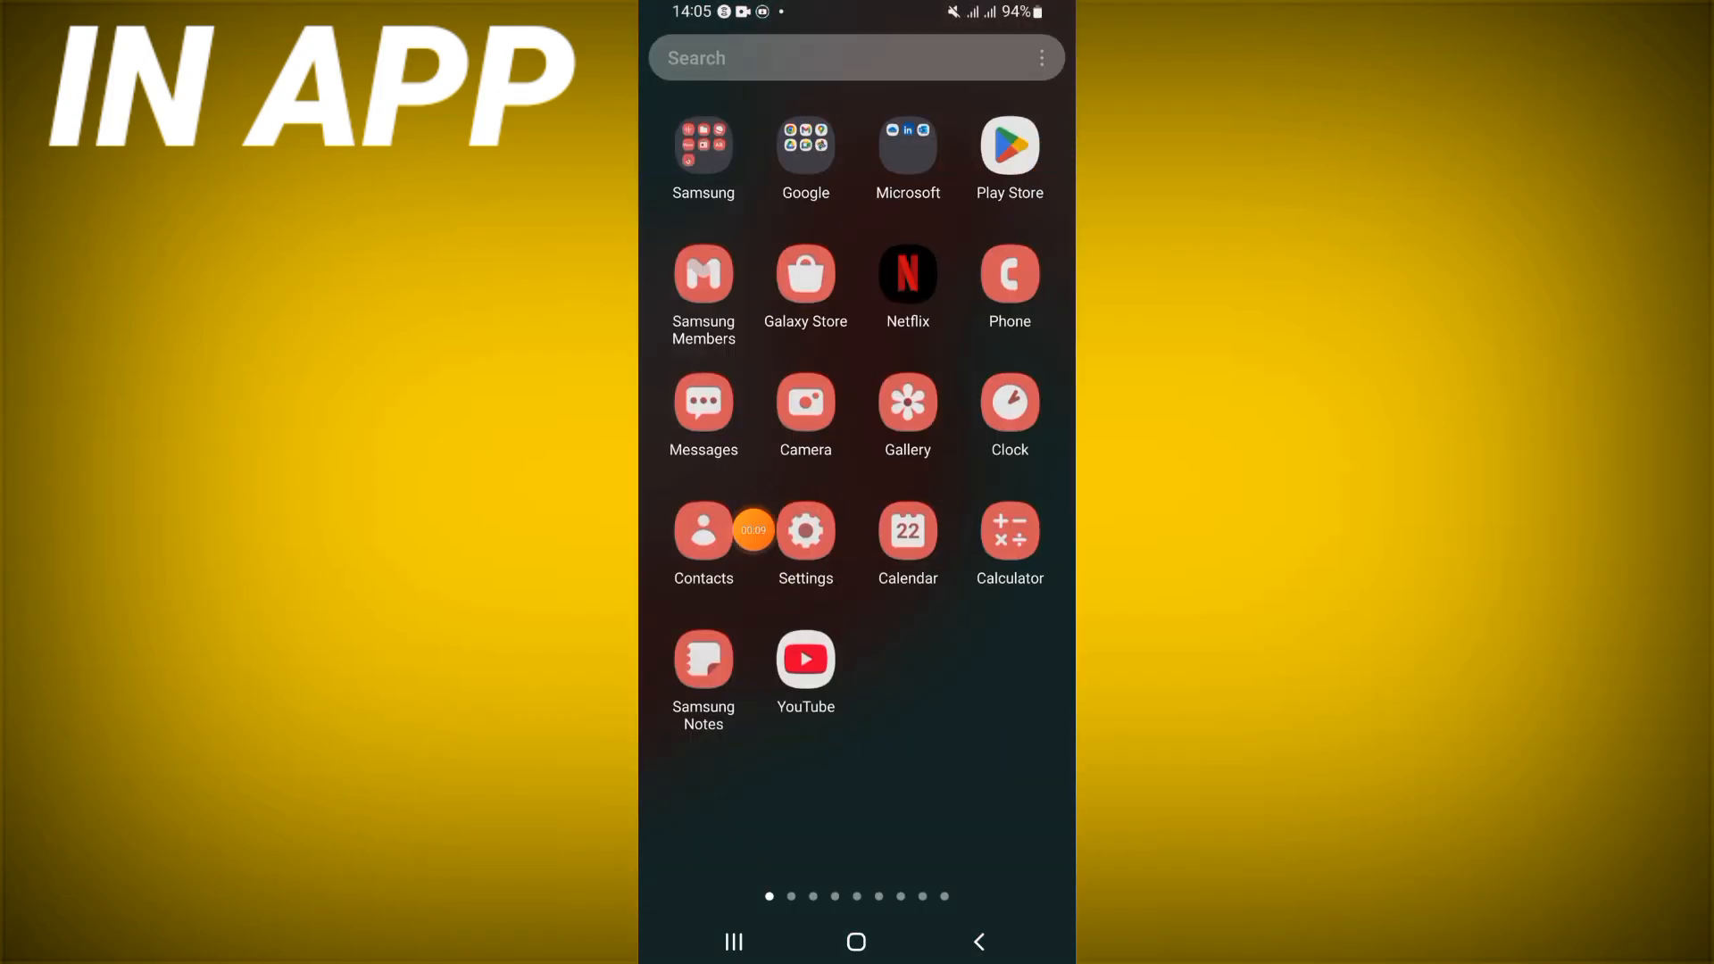
Find Standoff 2 in the installed apps list by searching 'stan' and open its details
click(805, 532)
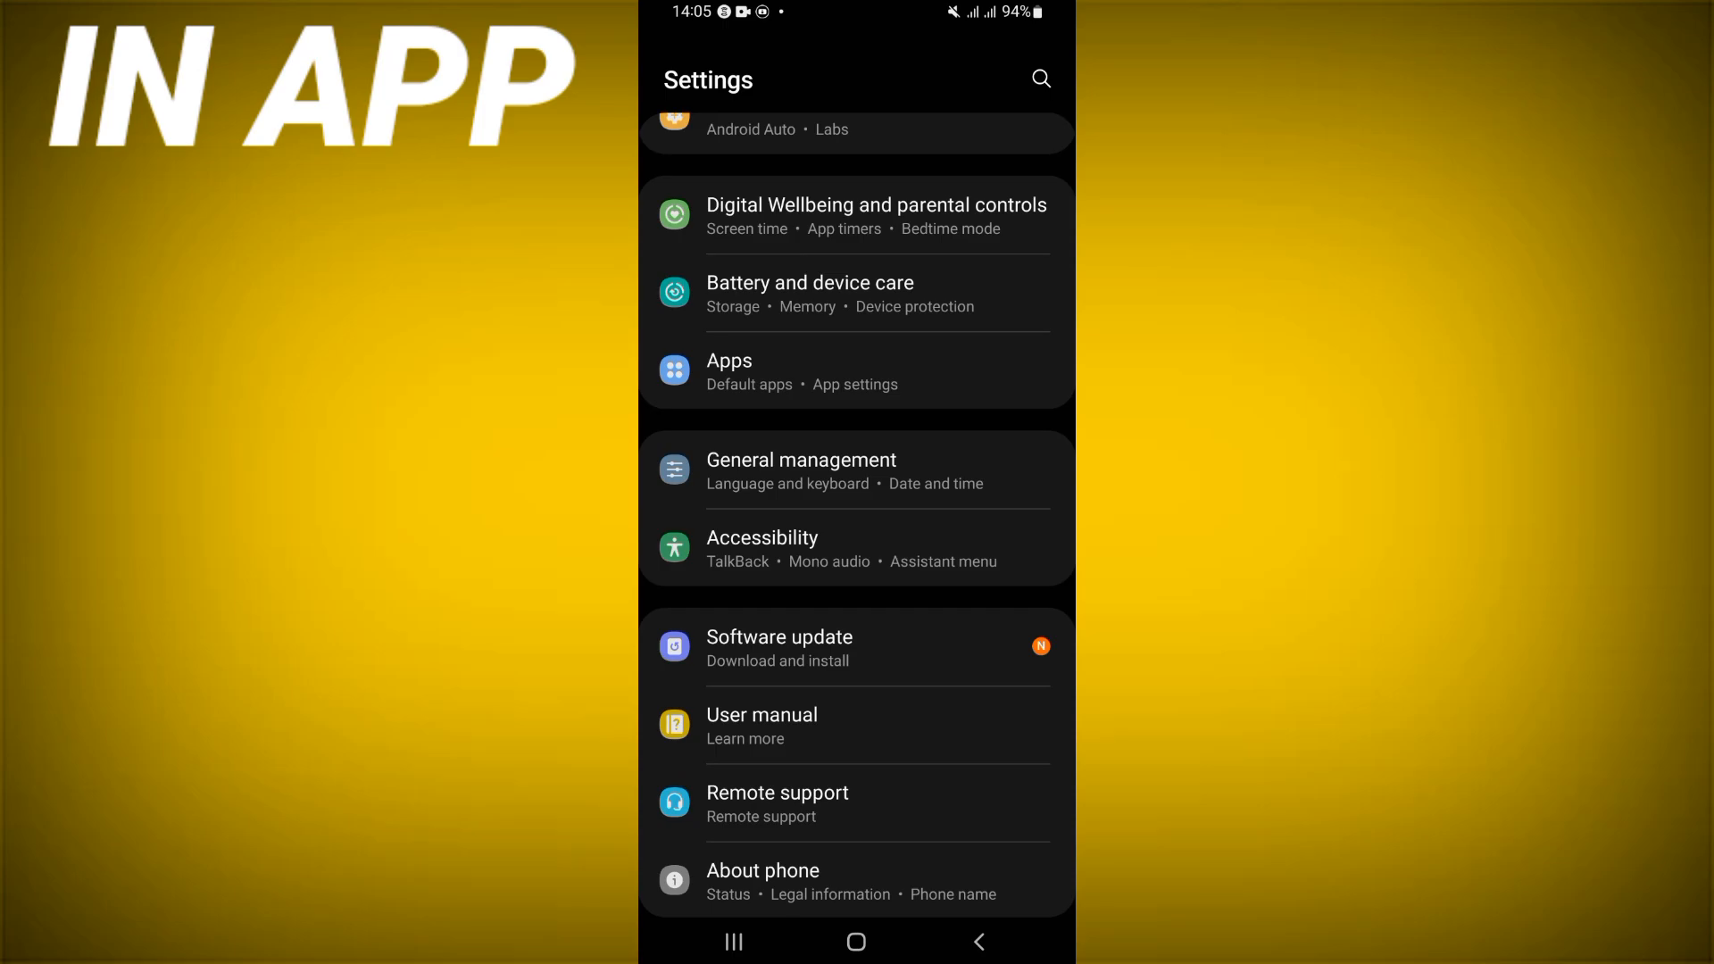
click(728, 360)
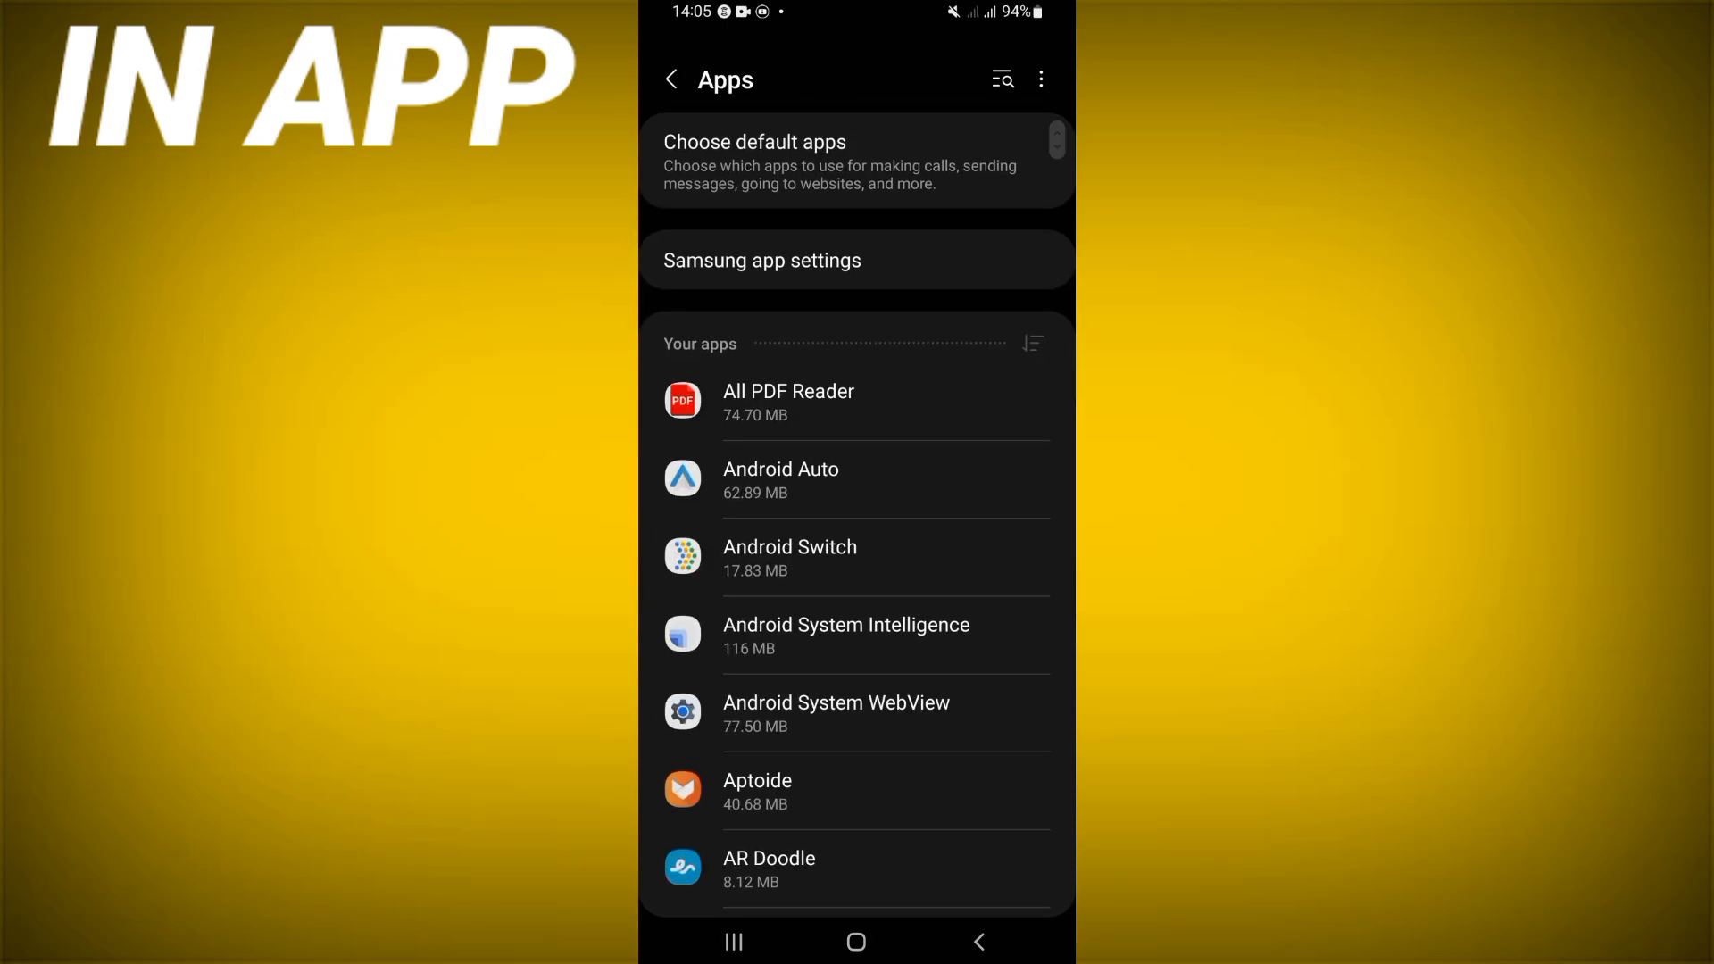
click(1003, 81)
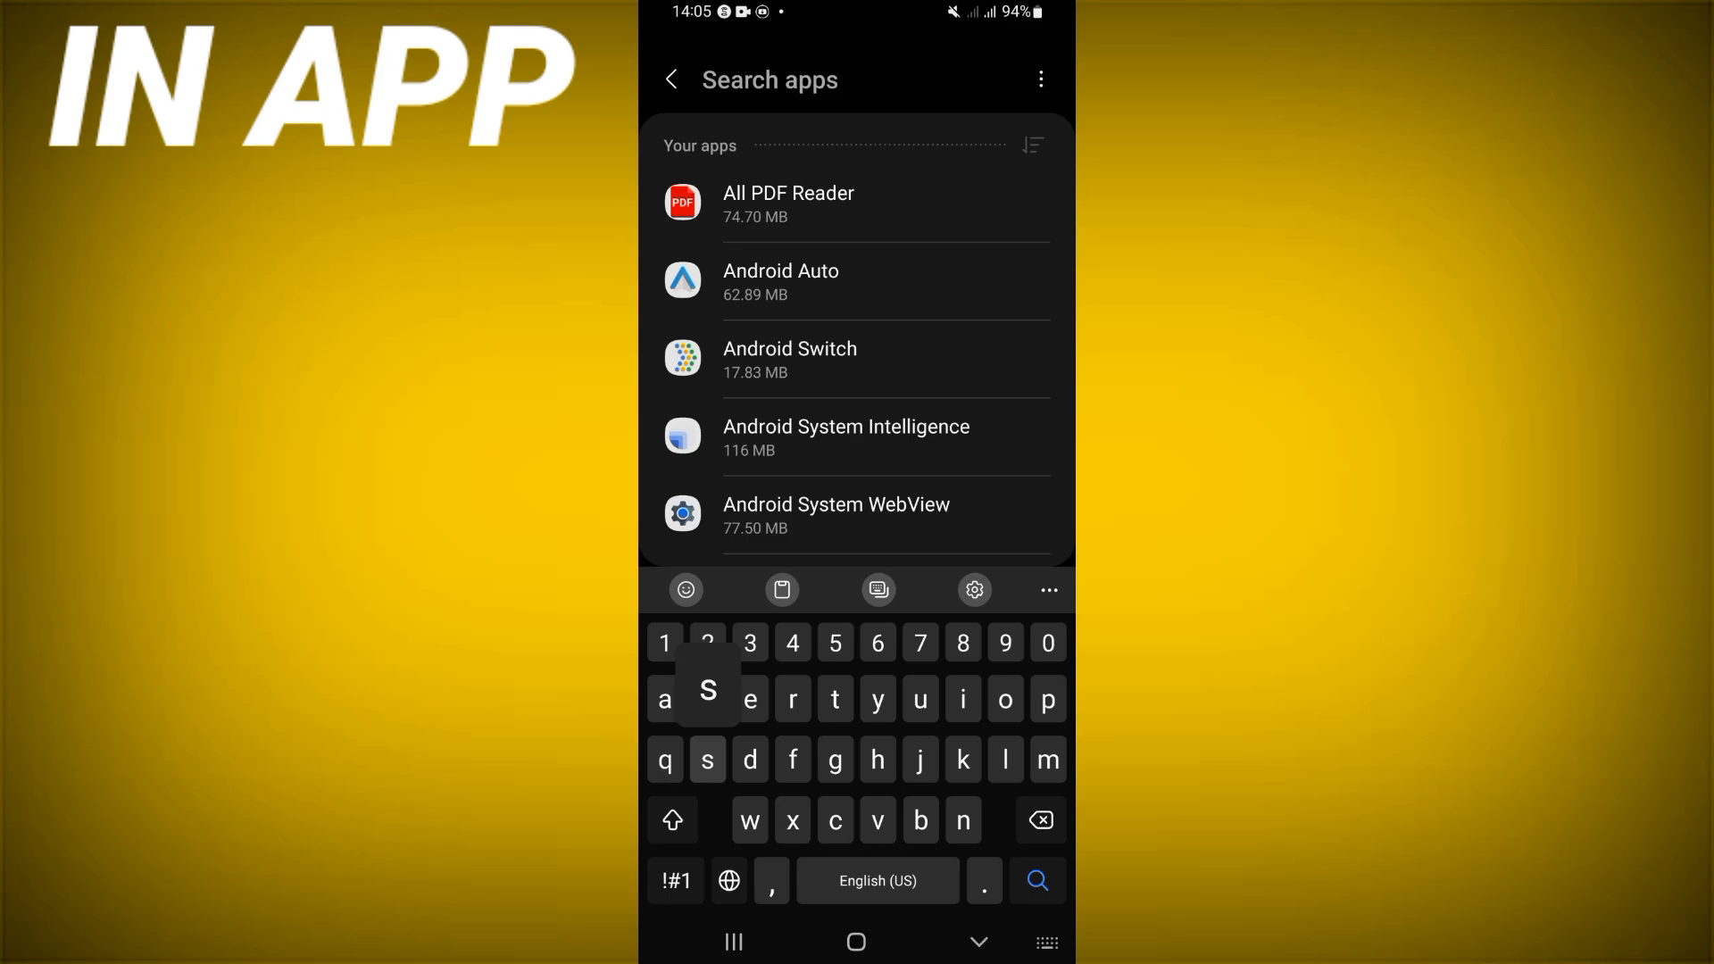
text(stan)
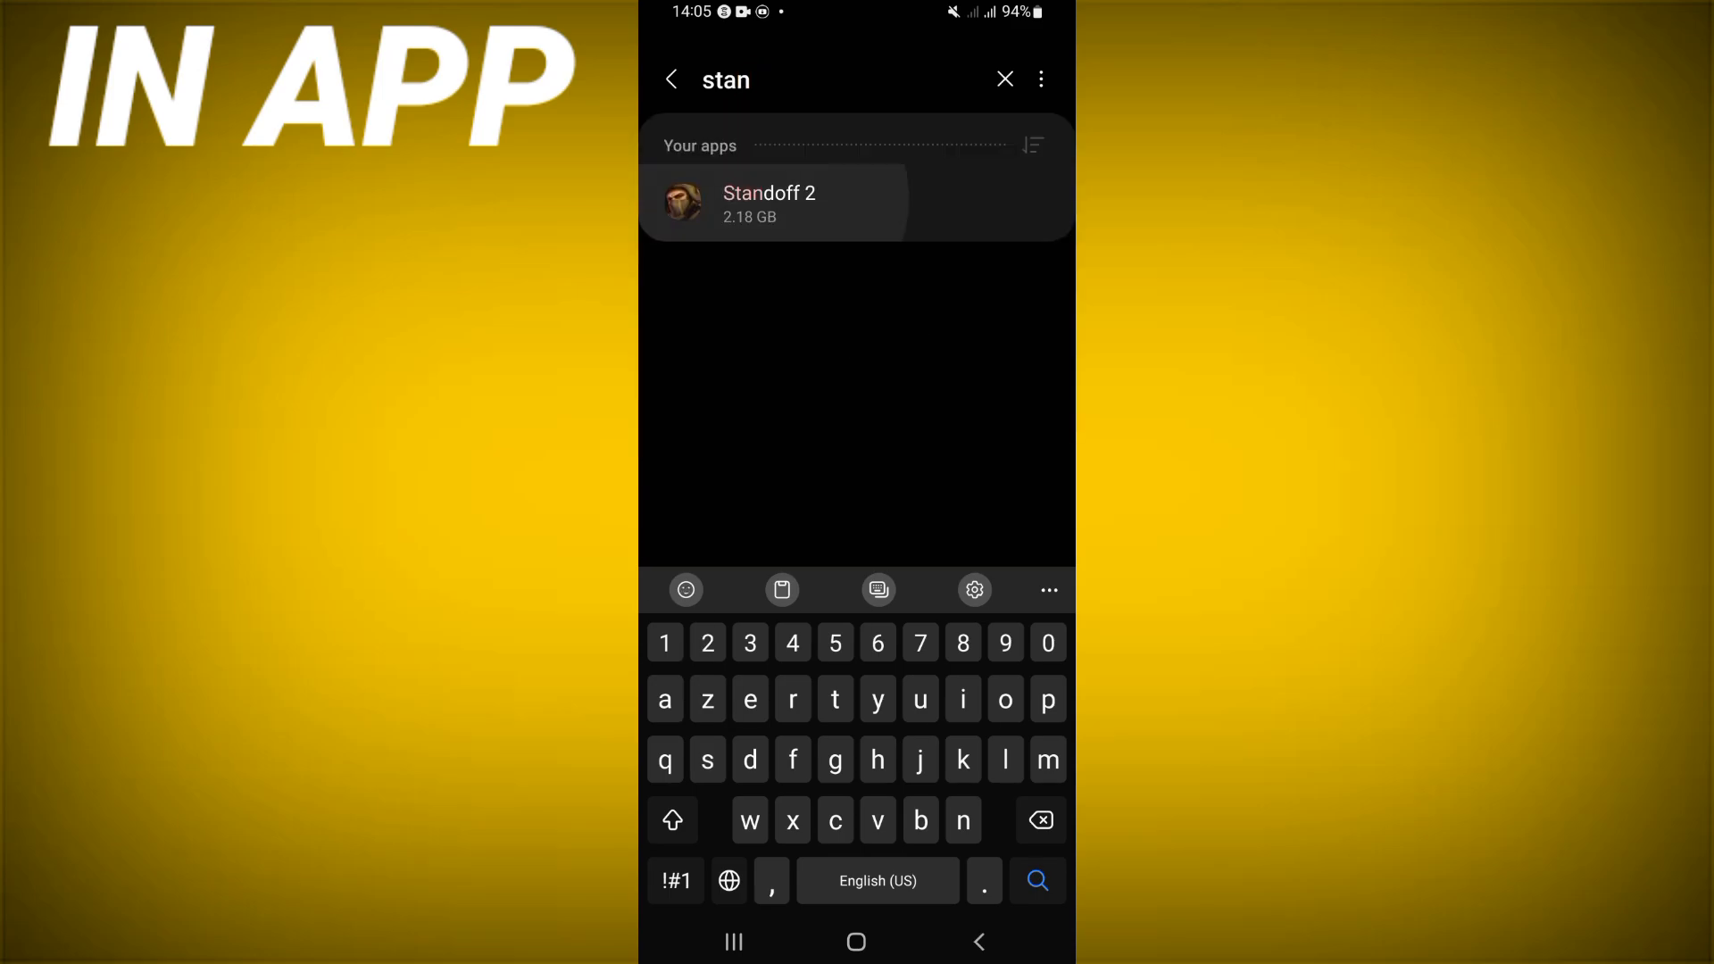
click(769, 200)
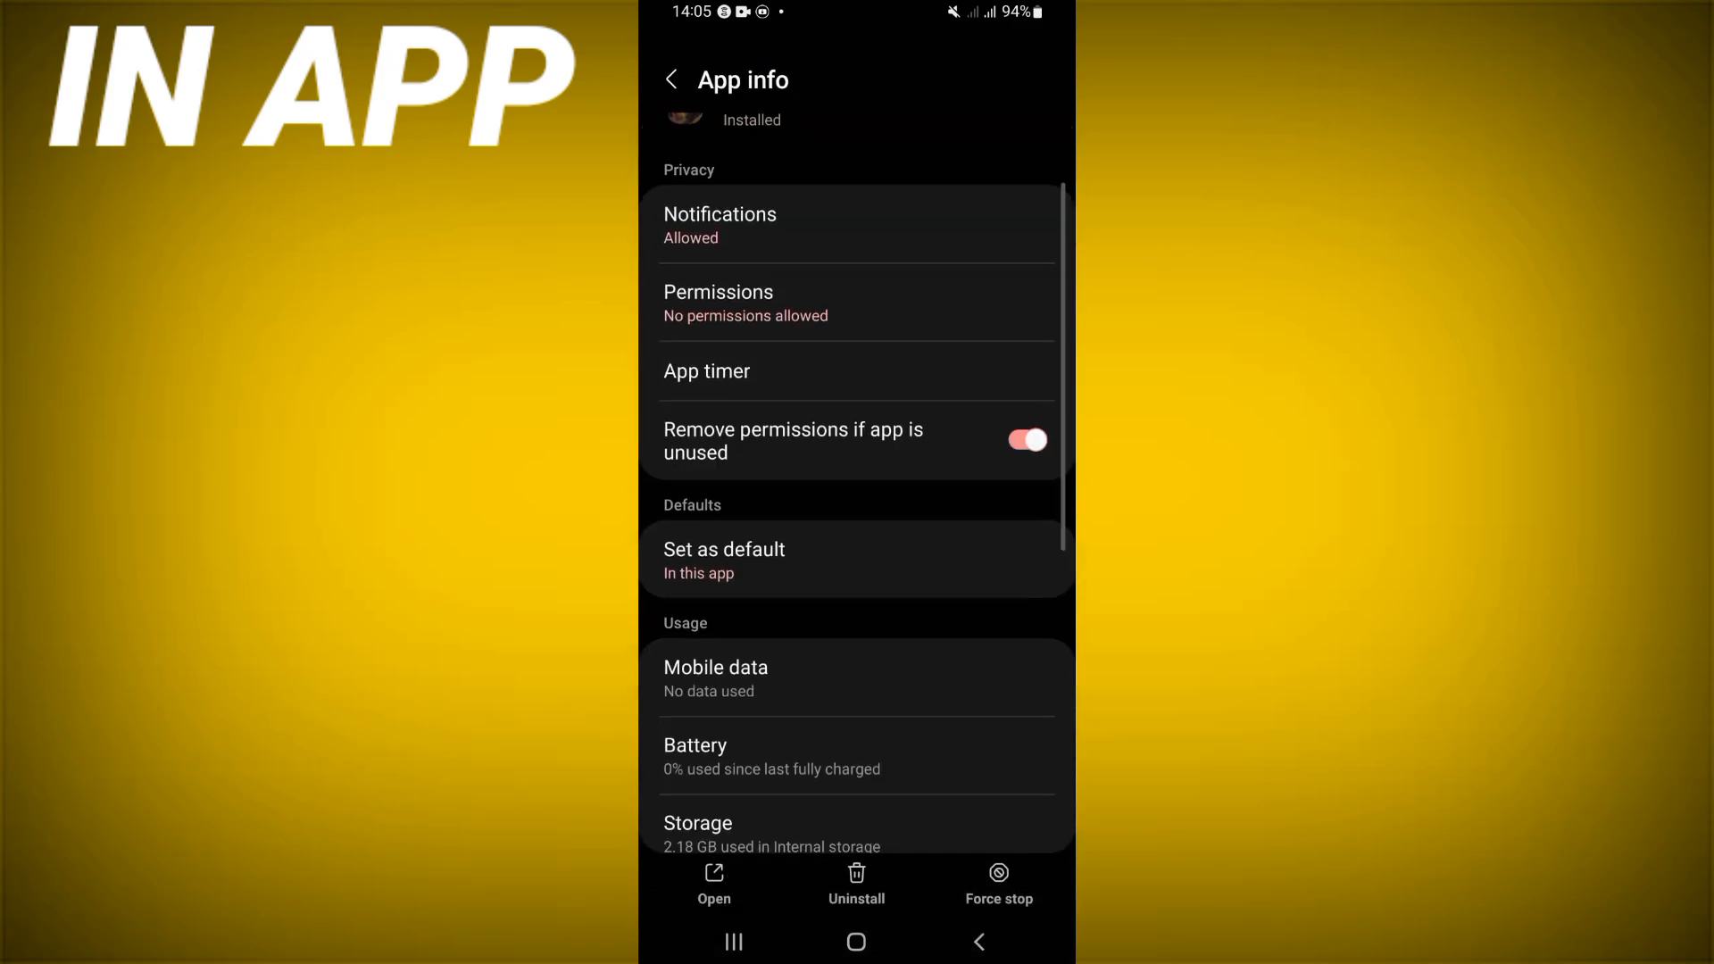
Clear Standoff 2's cache, force-stop the game with OK, and return to the home screen
scroll(down, 3)
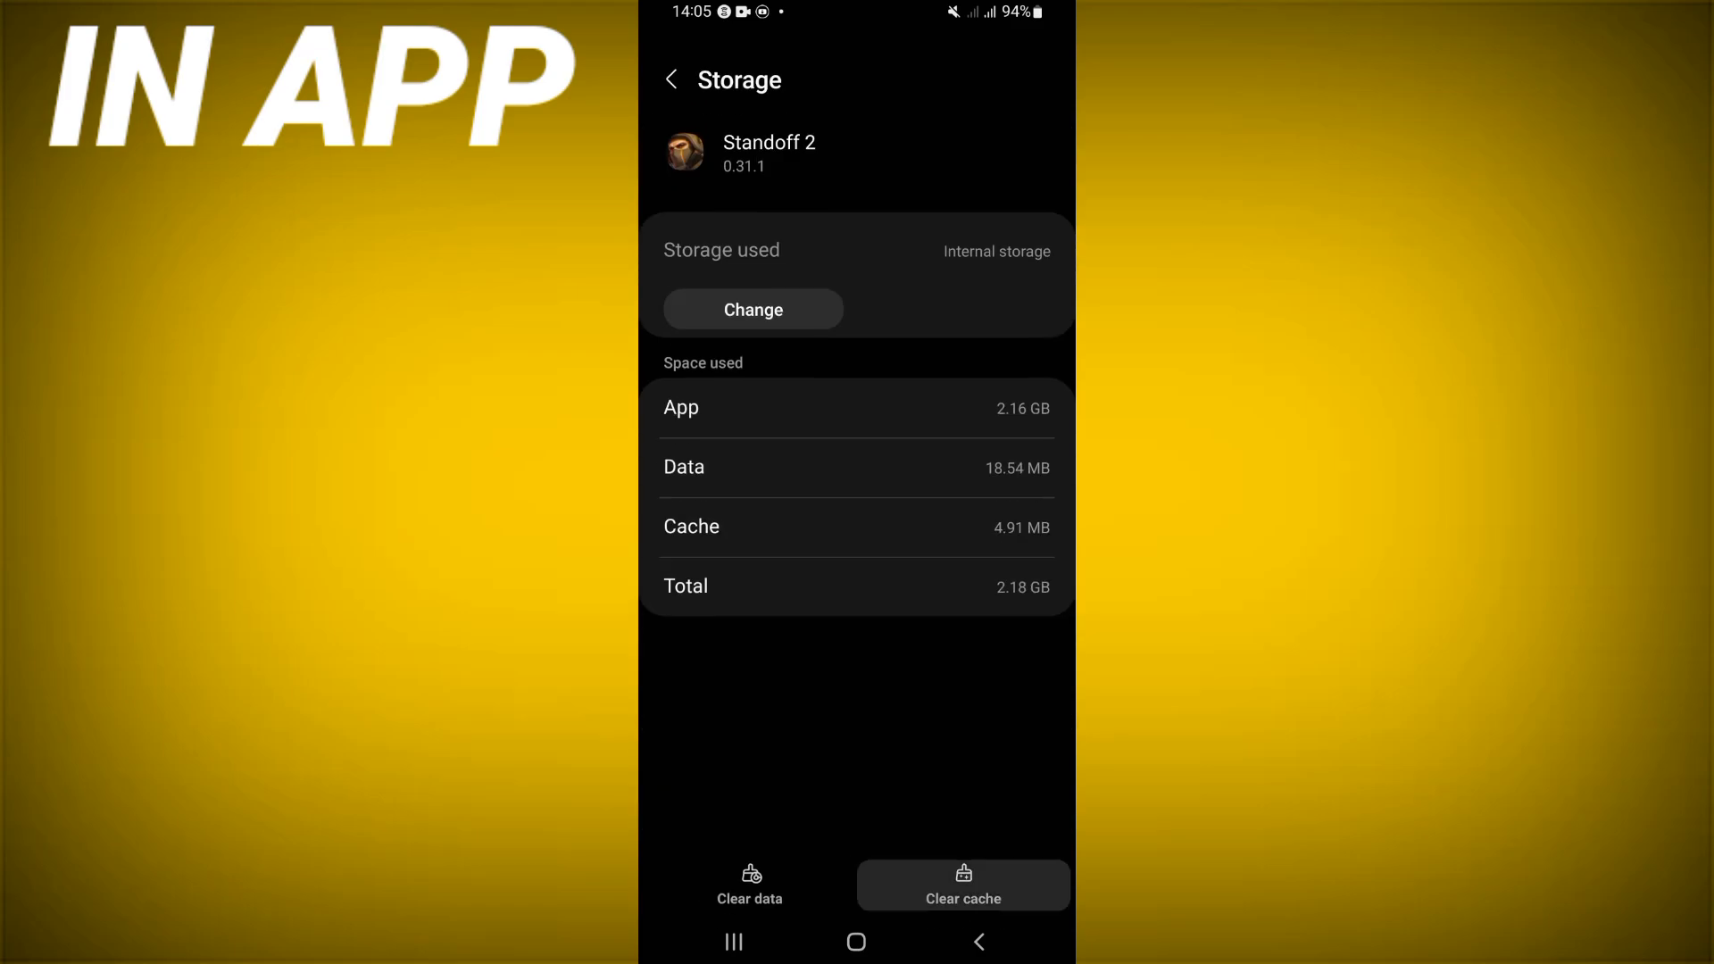
click(675, 79)
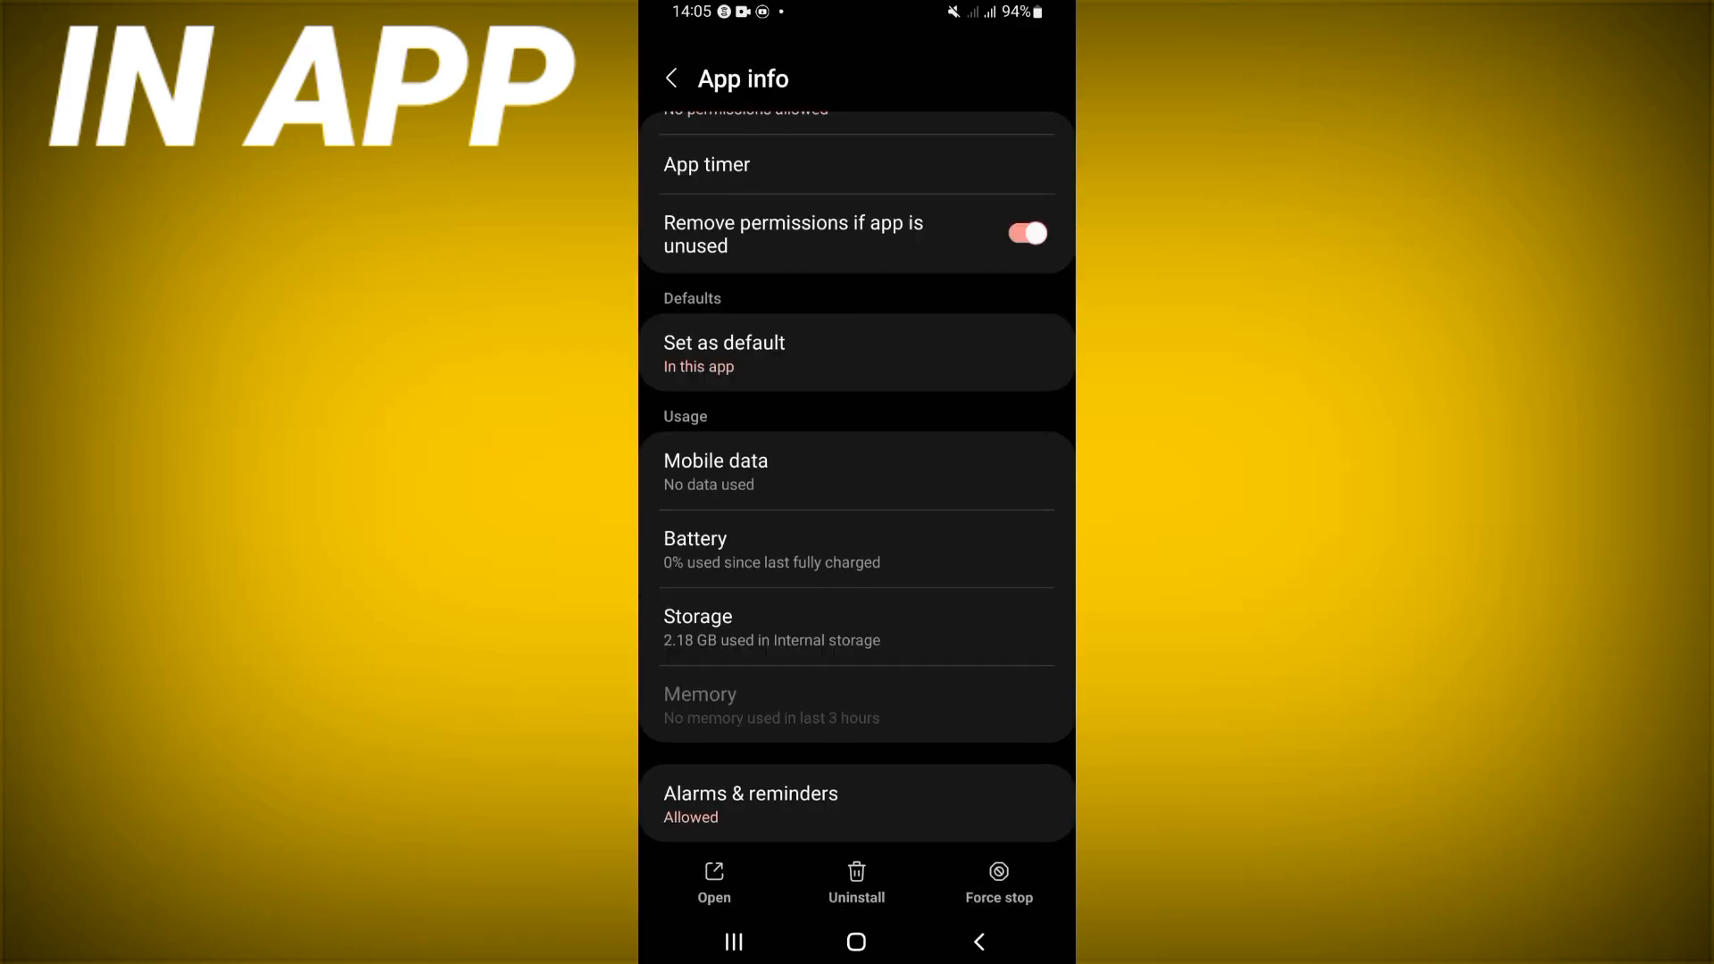
click(1000, 871)
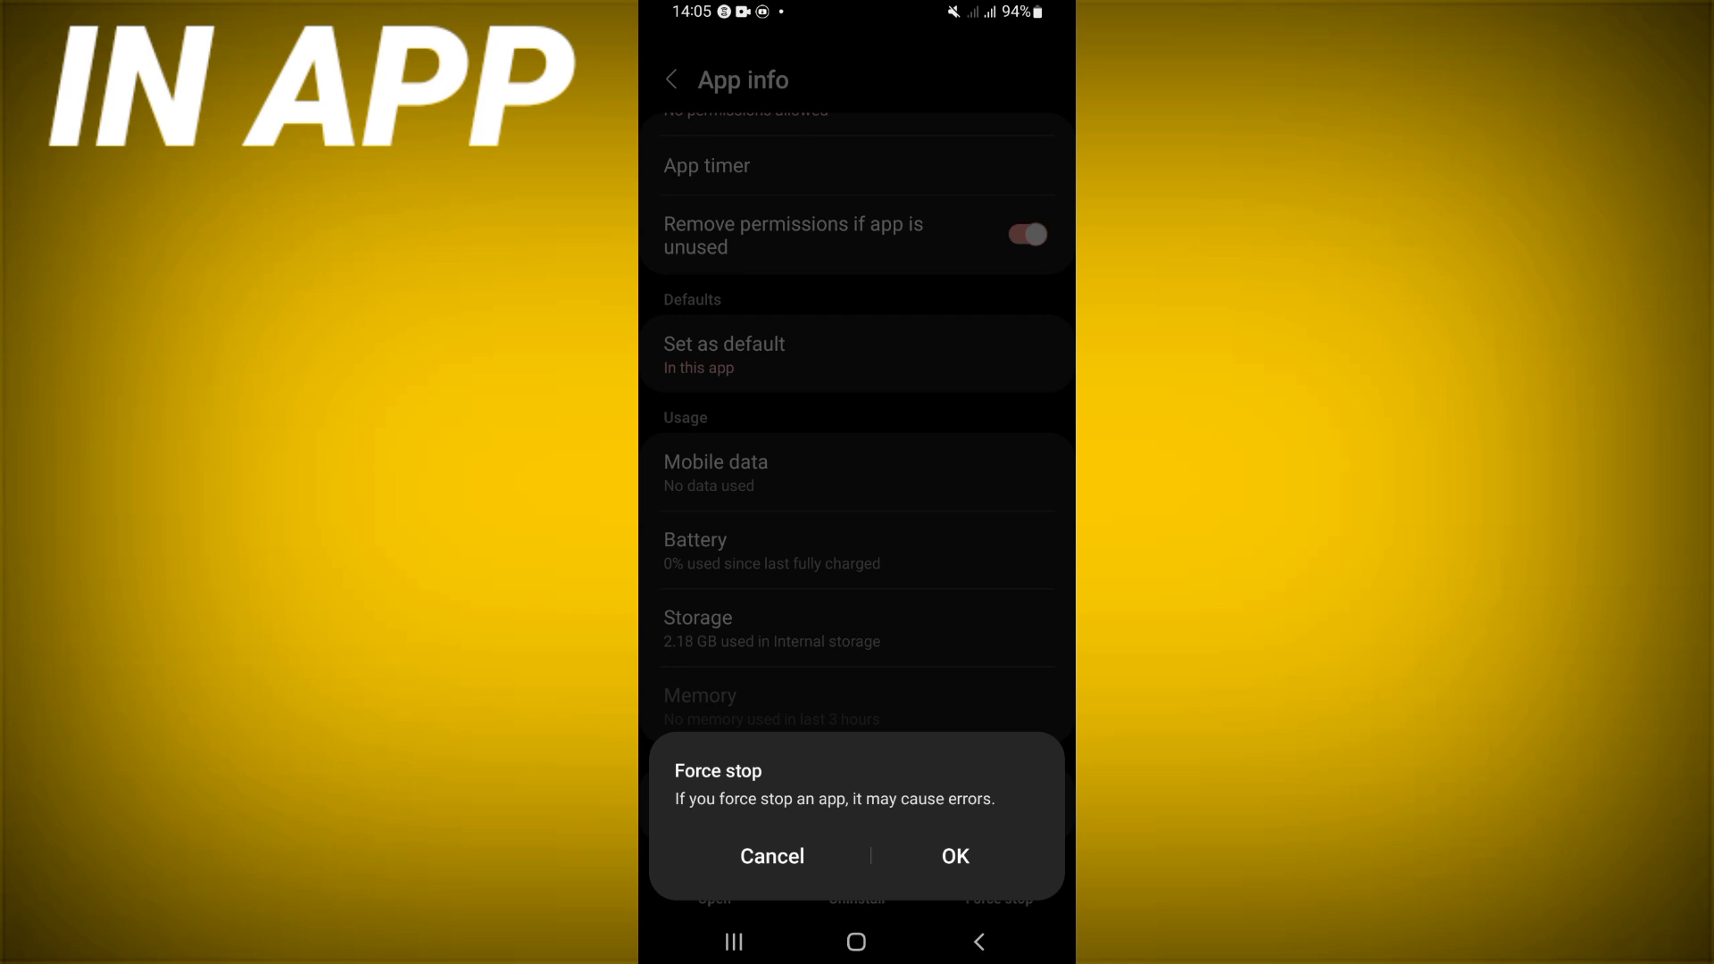
click(771, 857)
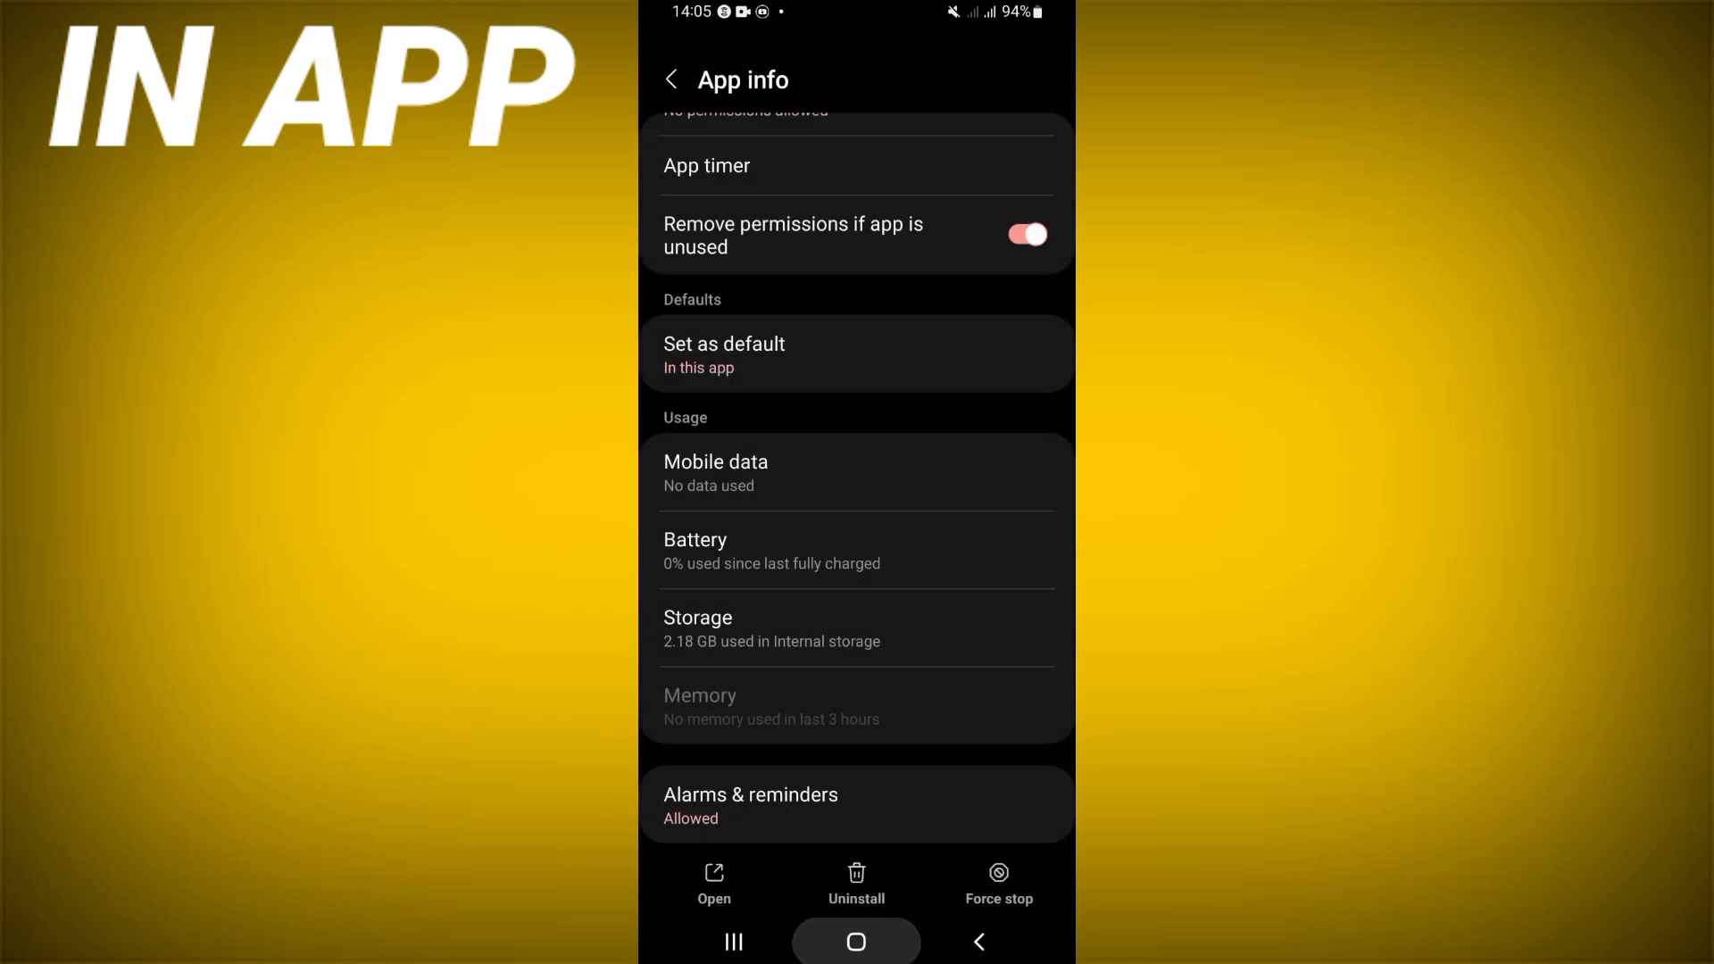
click(855, 943)
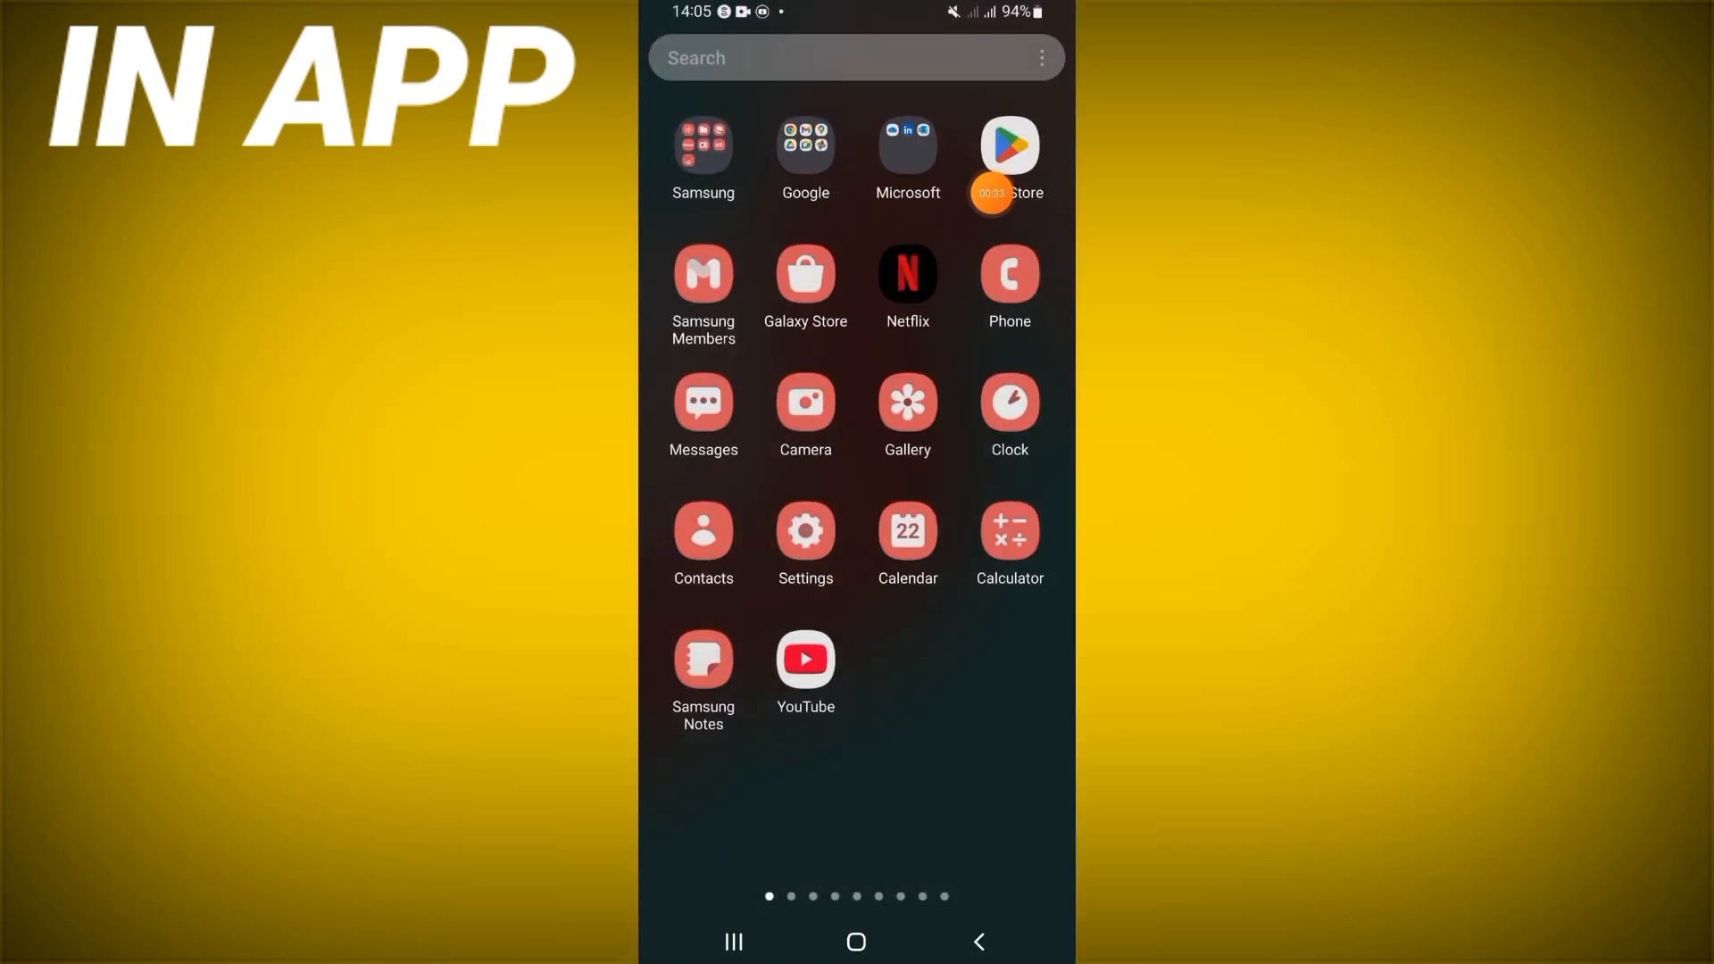